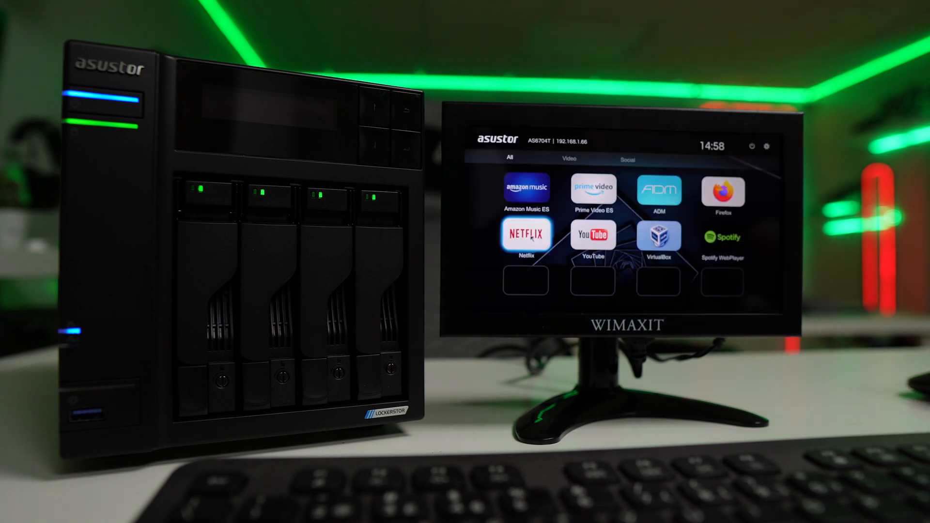
- Launch Netflix from the Portal app launcher so its homepage loads in the browser
click(525, 235)
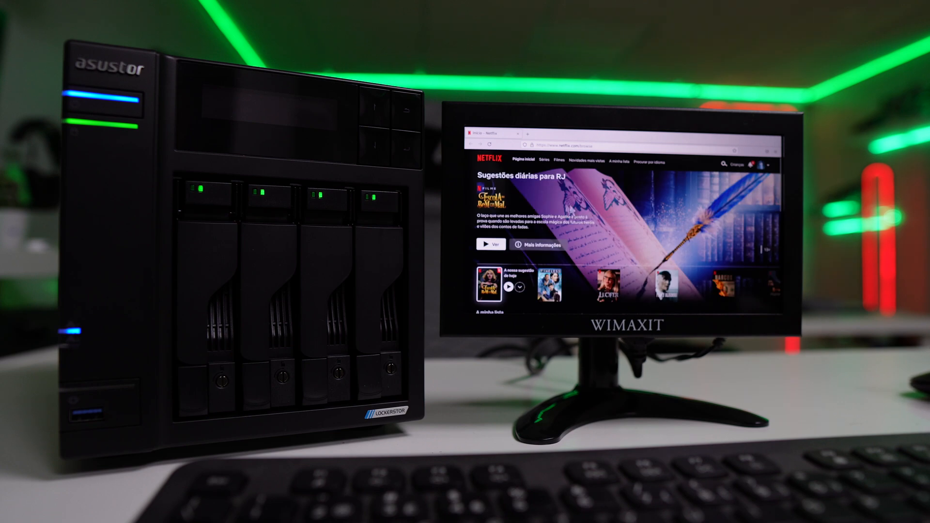